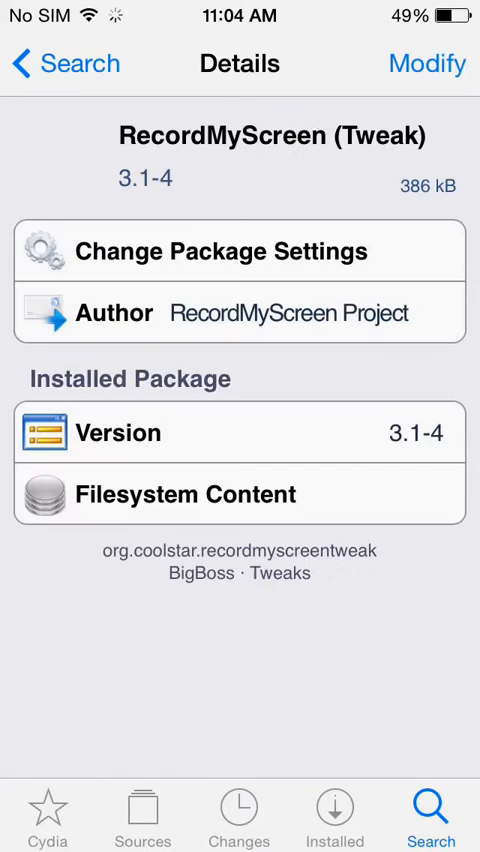
Step: Switch to Cydia's Sources list and put it into editing mode
click(140, 808)
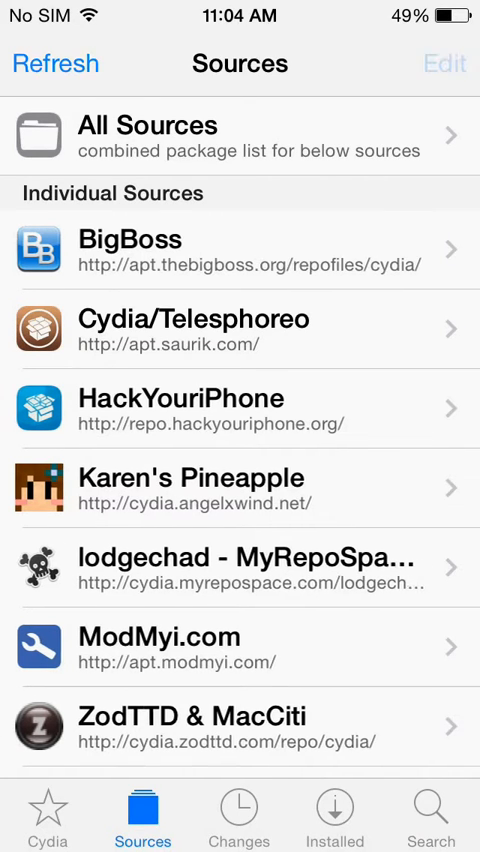
click(444, 64)
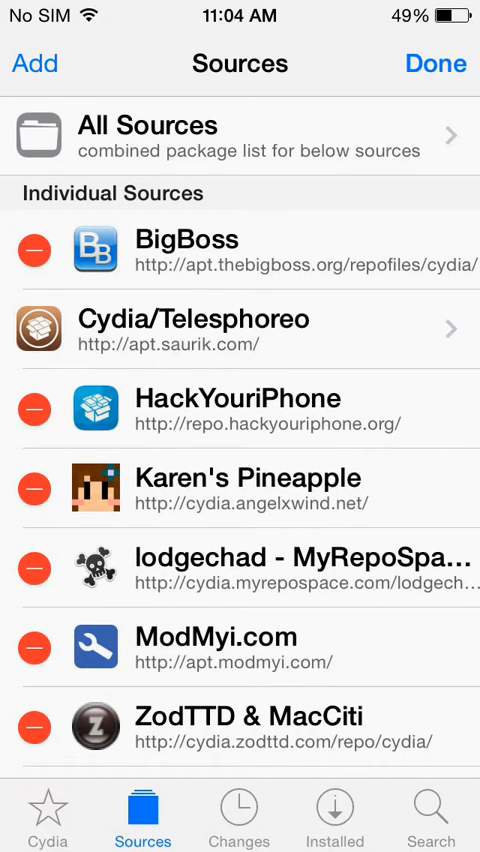
click(32, 64)
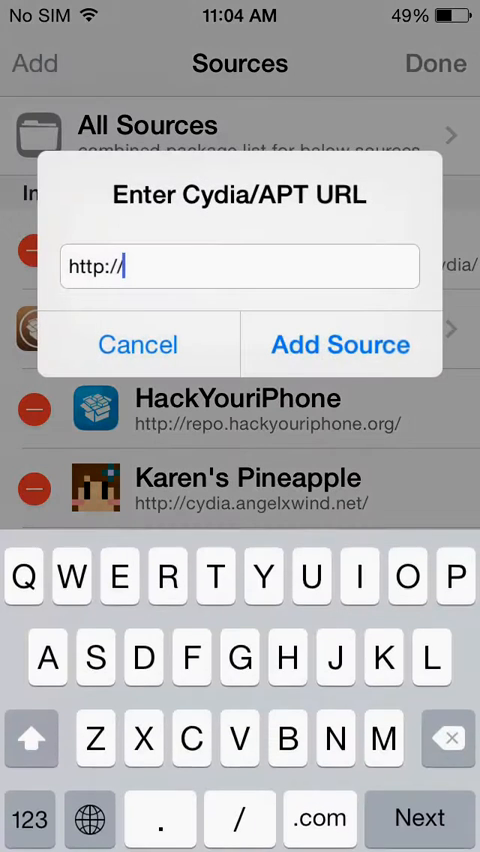
text(cydia)
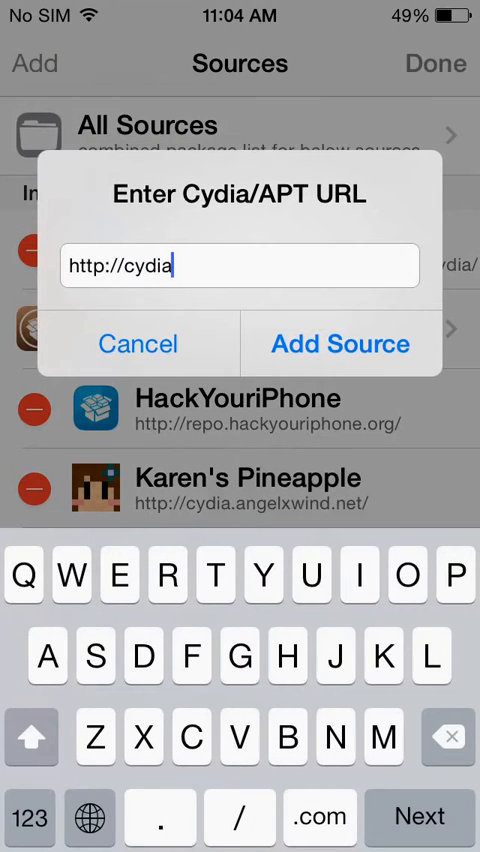
text(ang)
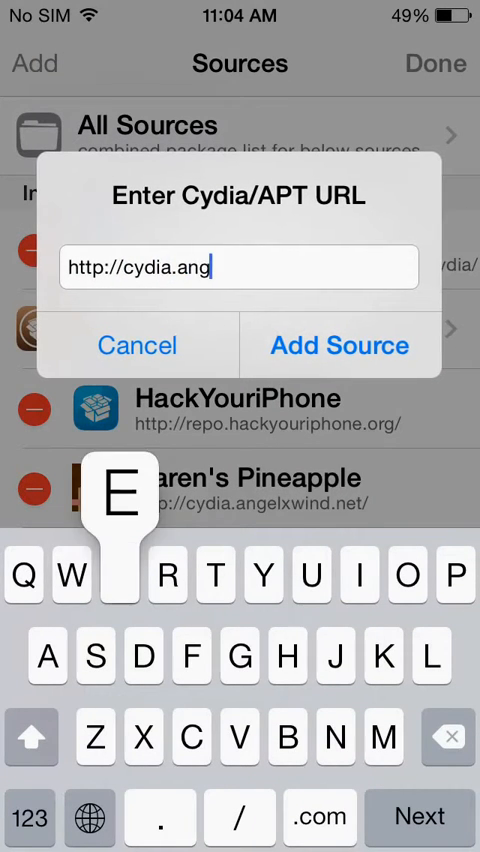
text(elxwin)
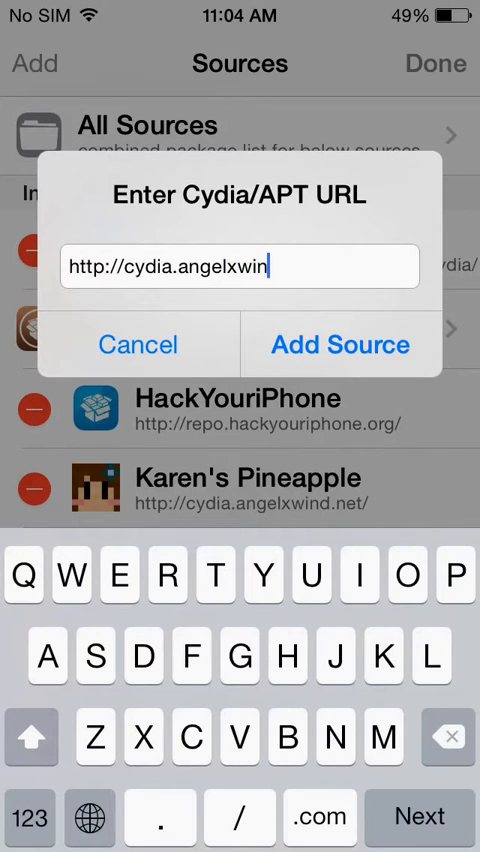
text(d.n)
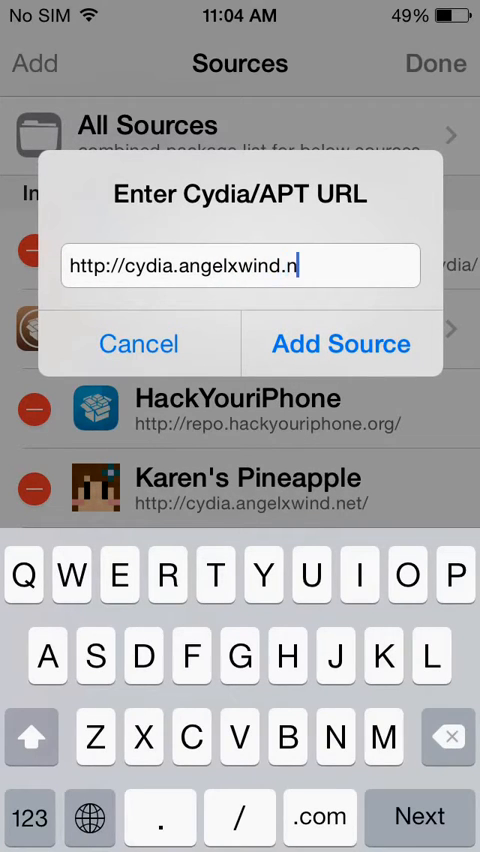
text(et)
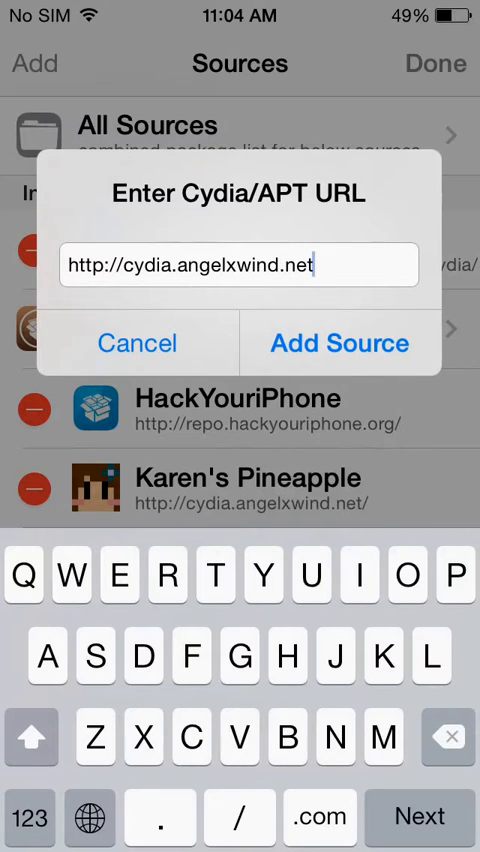
click(338, 344)
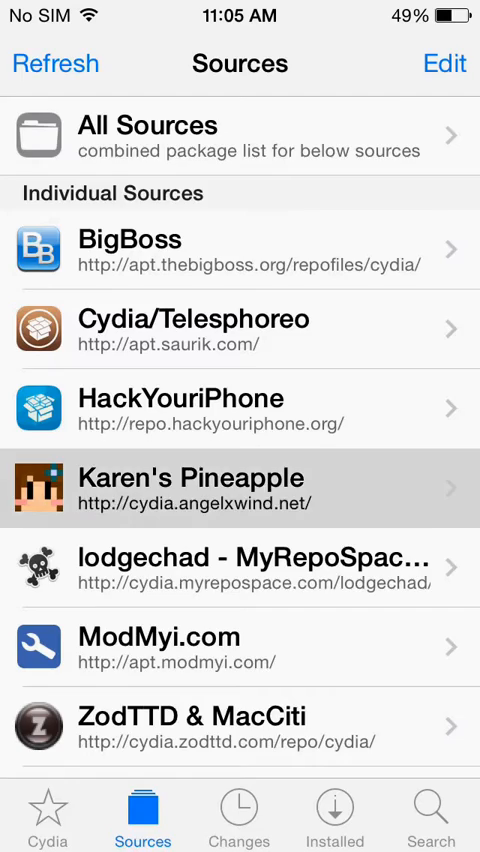
Step: Browse Karen's Pineapple Tweaks and the Complete PPSync Remover details, then exit Cydia to the home screen
click(240, 490)
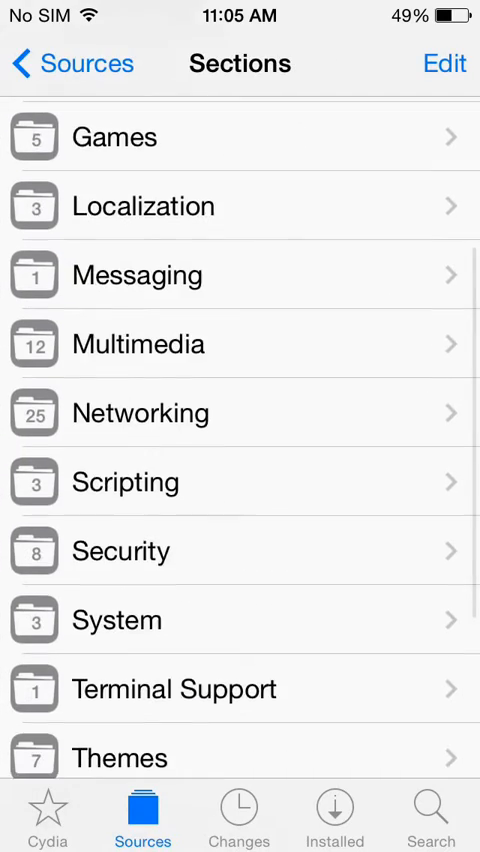
scroll(down, 3)
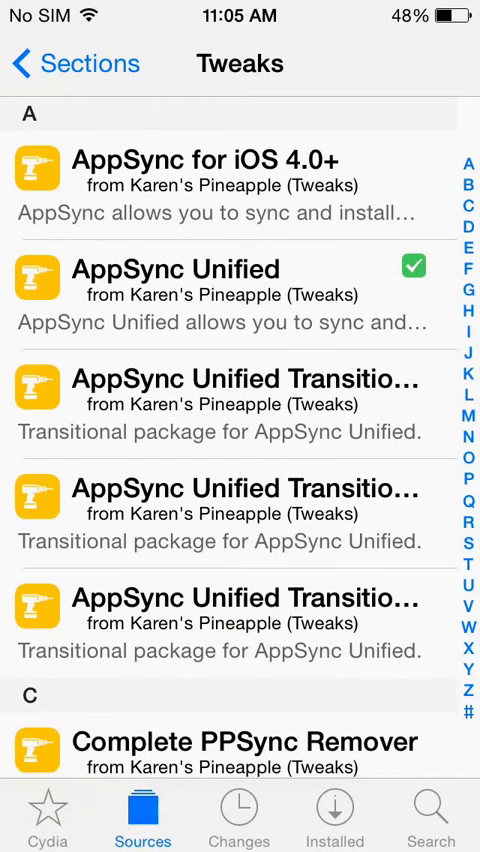
scroll(down, 3)
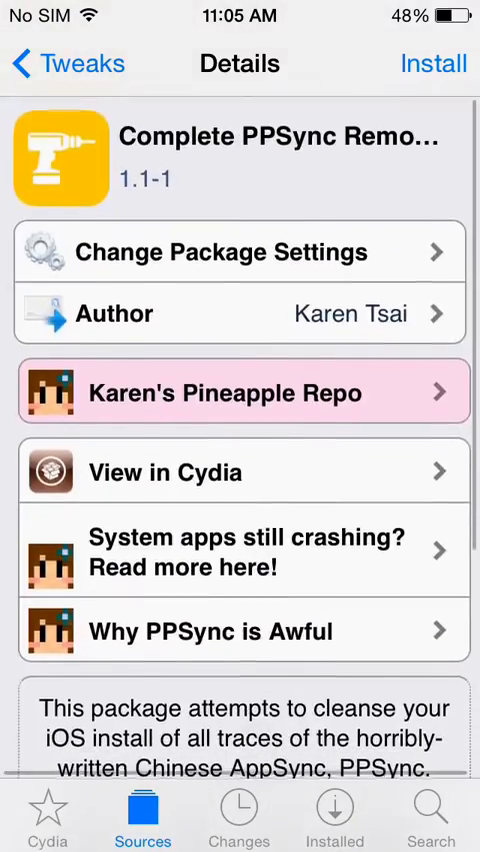
key(home)
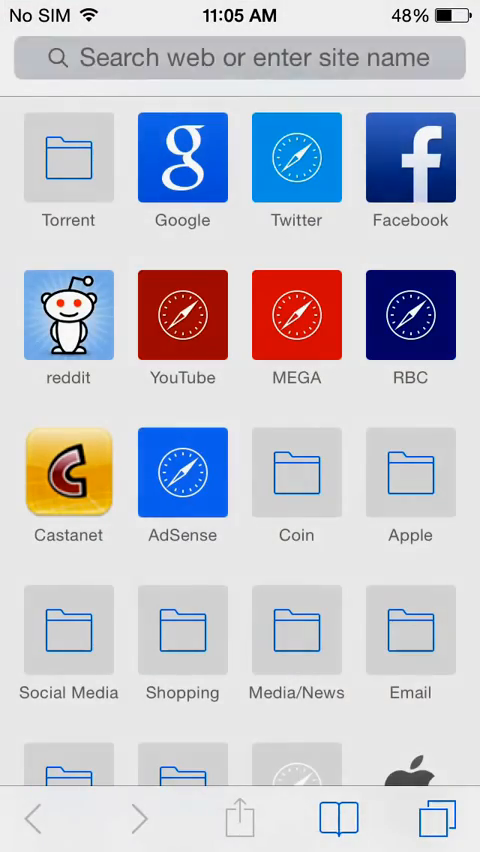
Step: Load appaddict.org in Safari from the 'ap' address suggestion
click(240, 58)
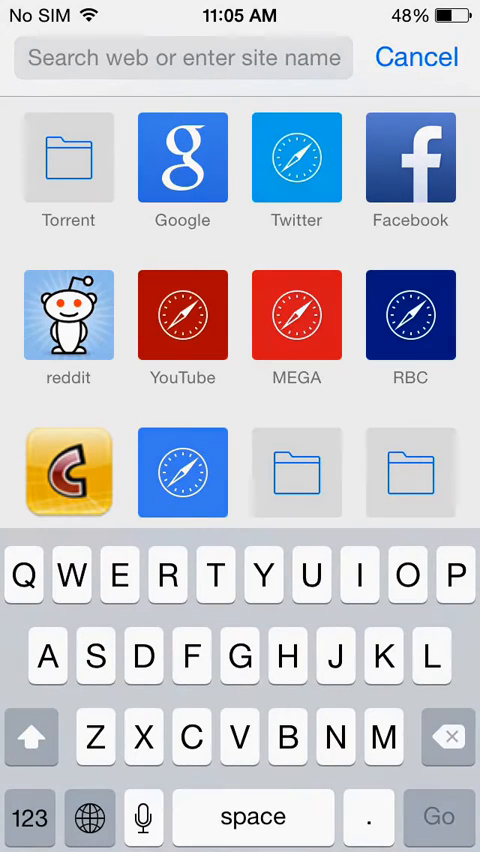
text(appa)
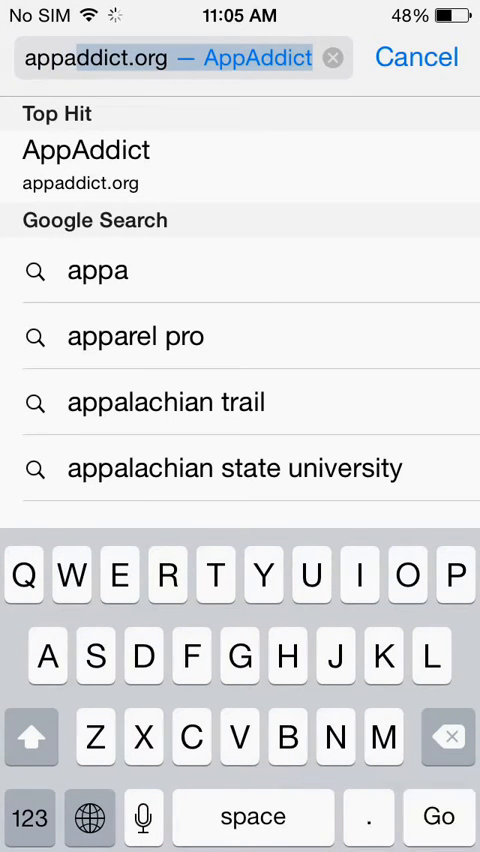
click(86, 150)
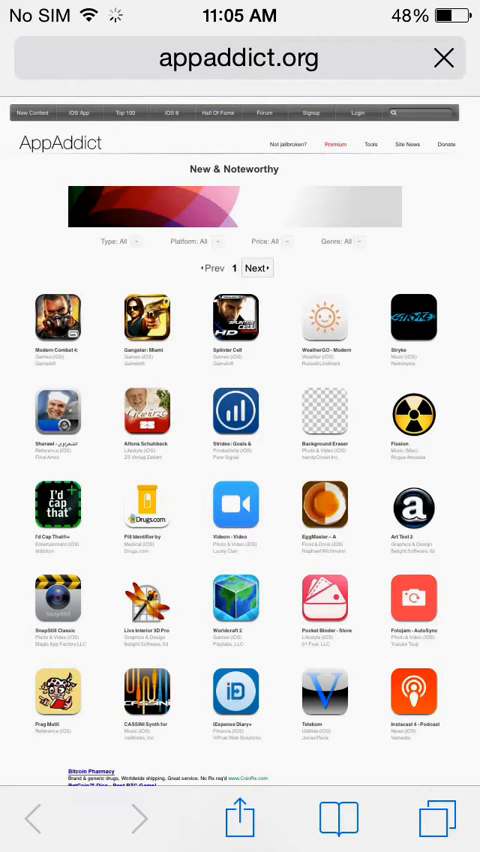
Step: Go to the site's Download iOS App page for AppAddict 4
scroll(down, 3)
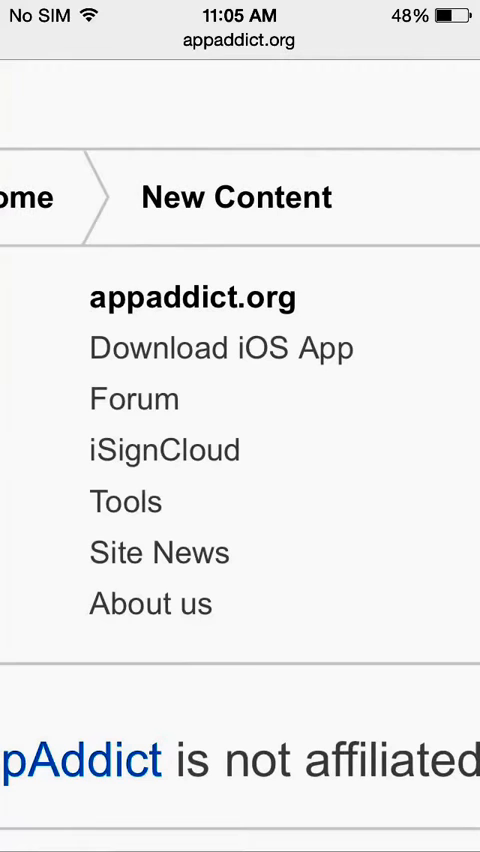
click(220, 348)
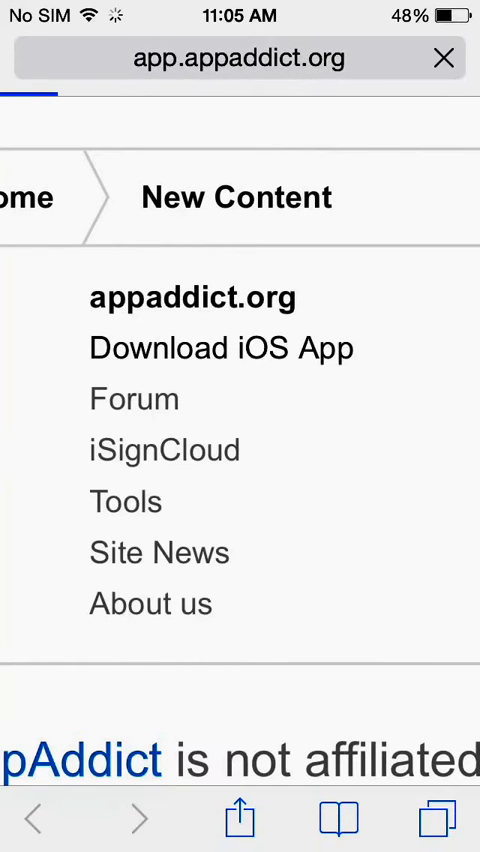
click(192, 296)
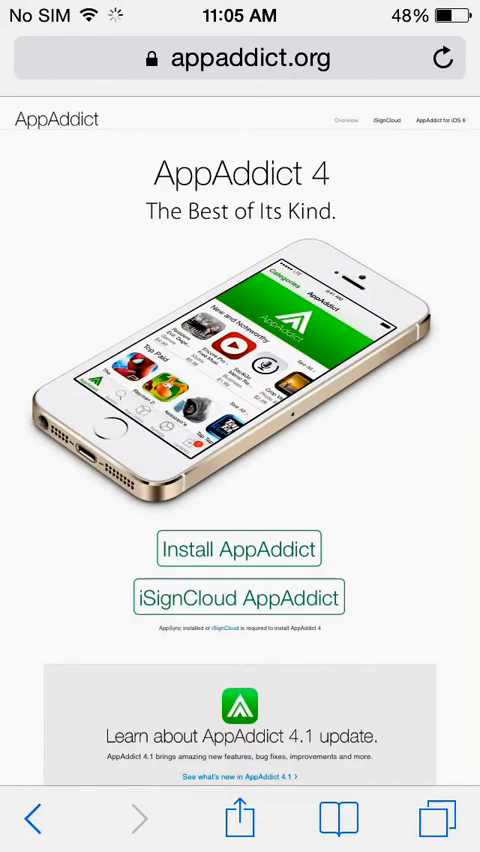
Step: Scroll down the appaddict.org page and install AppAddict to the home screen
scroll(down, 3)
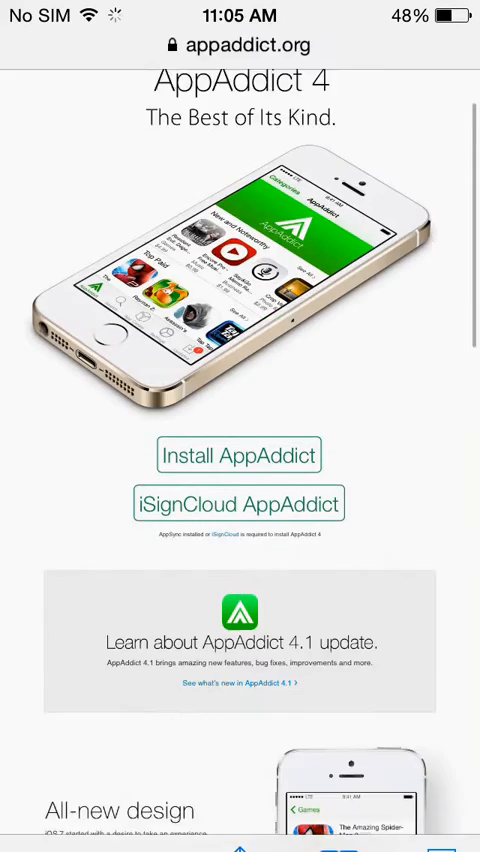
scroll(down, 3)
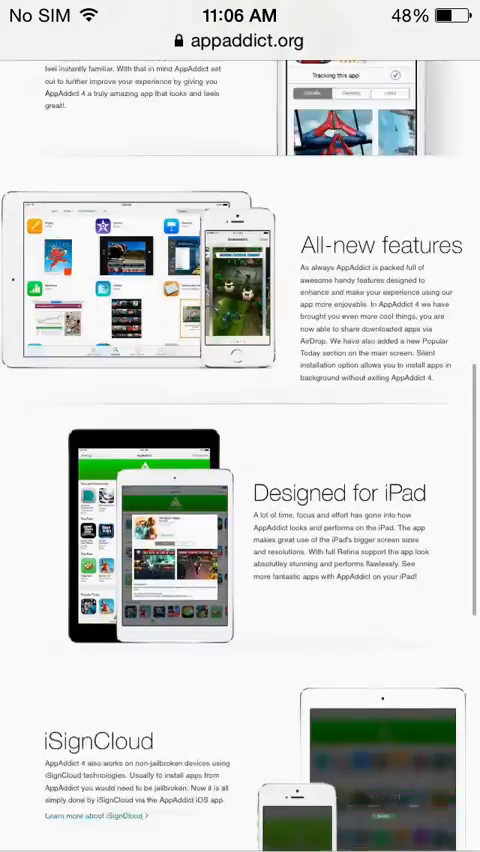
scroll(down, 3)
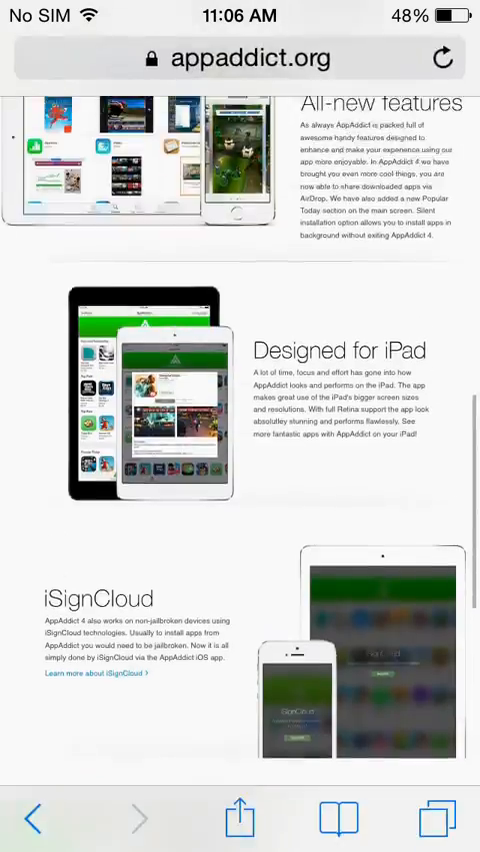
scroll(down, 3)
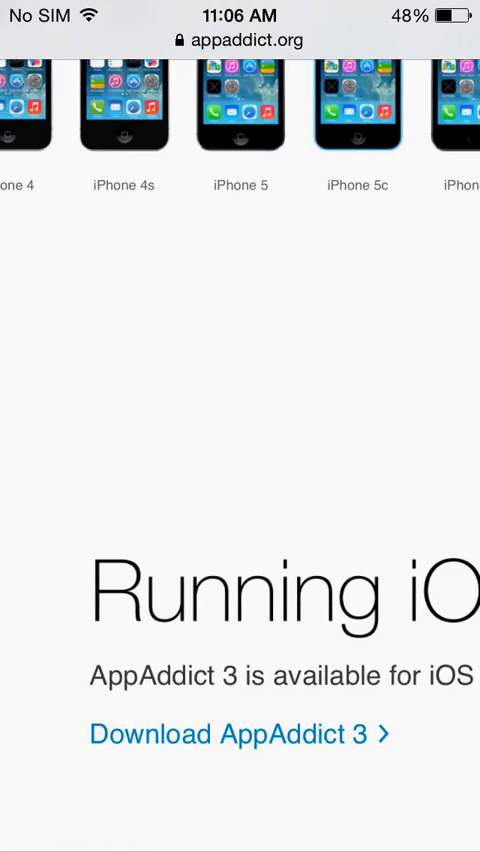
scroll(down, 3)
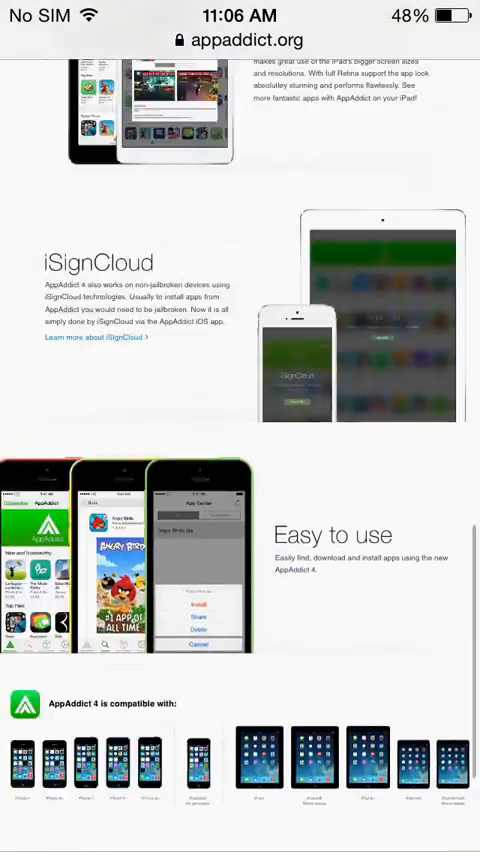
scroll(down, 3)
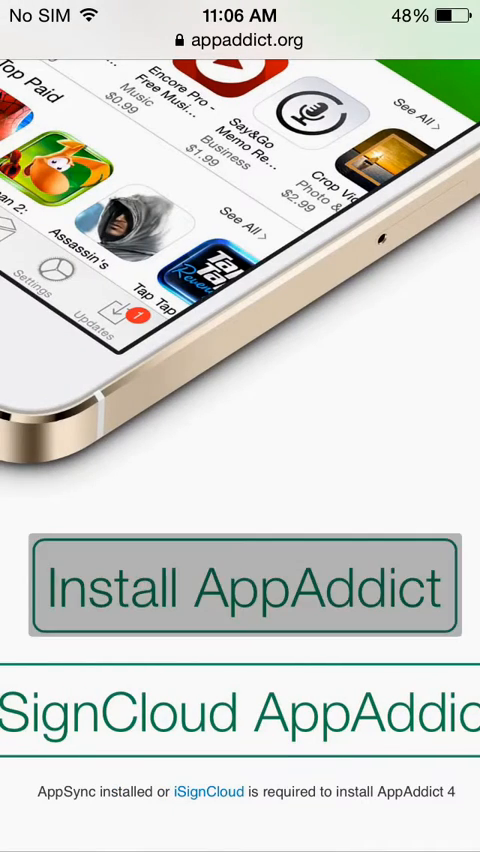
click(240, 588)
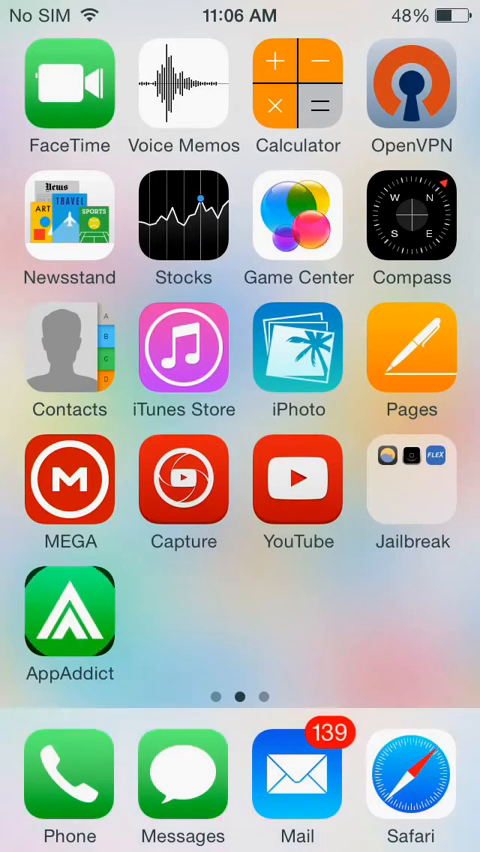
Step: Launch AppAddict, answer the push notifications alert and browse Featured apps
click(68, 610)
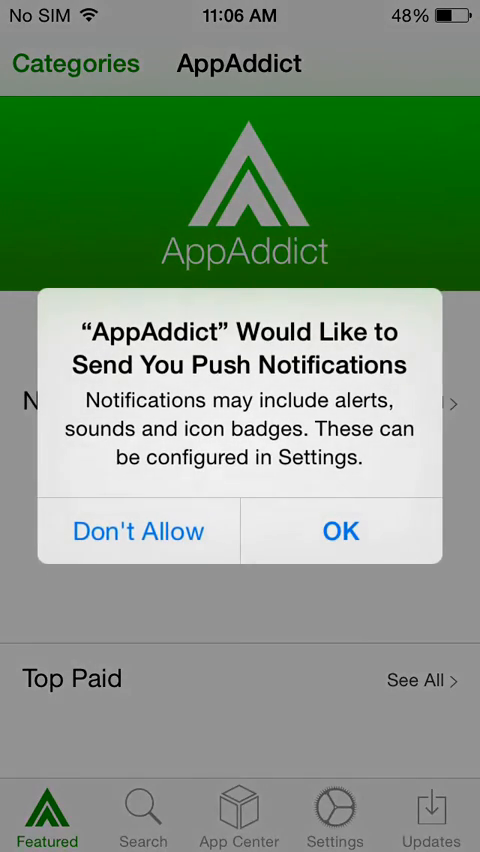
click(340, 532)
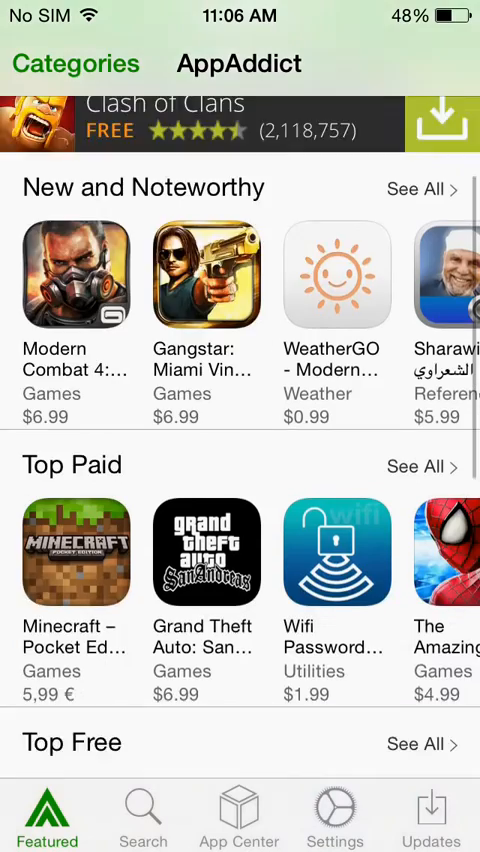
scroll(down, 3)
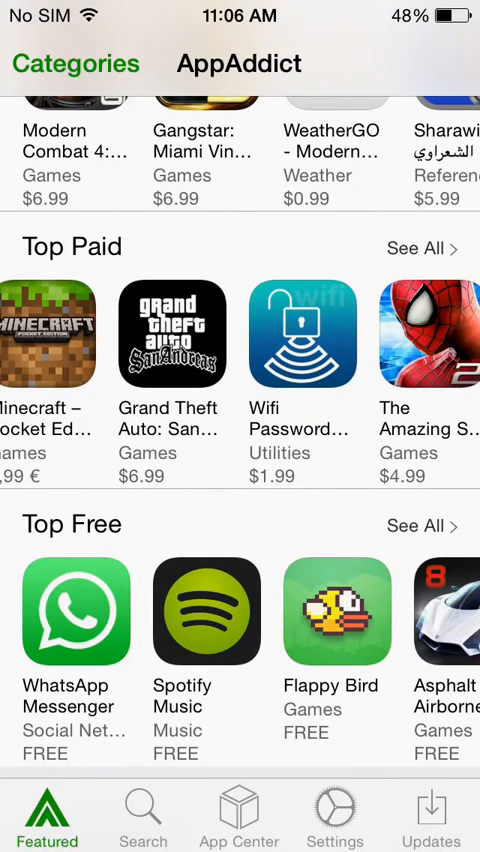
Step: View Wifi Password Finder's details and its download Links list
click(302, 334)
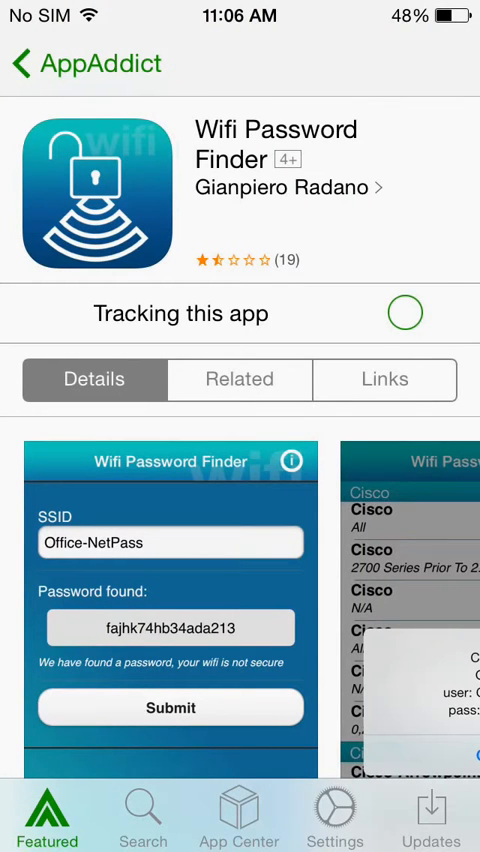
click(384, 380)
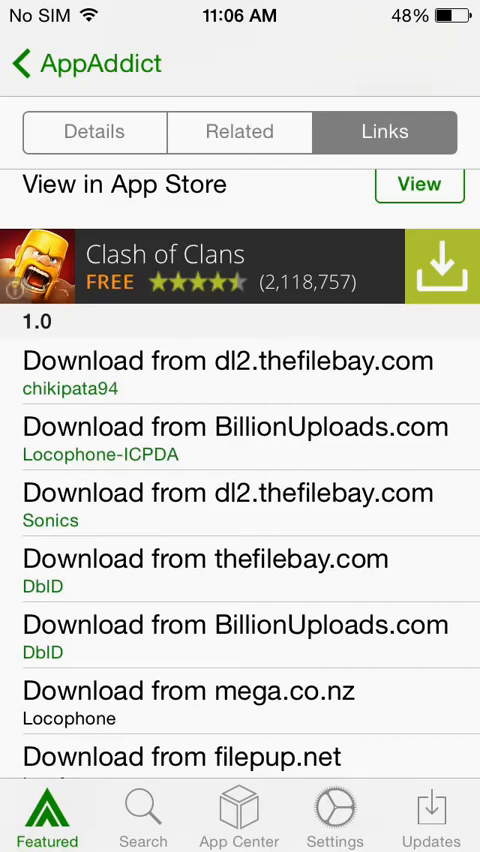
scroll(down, 3)
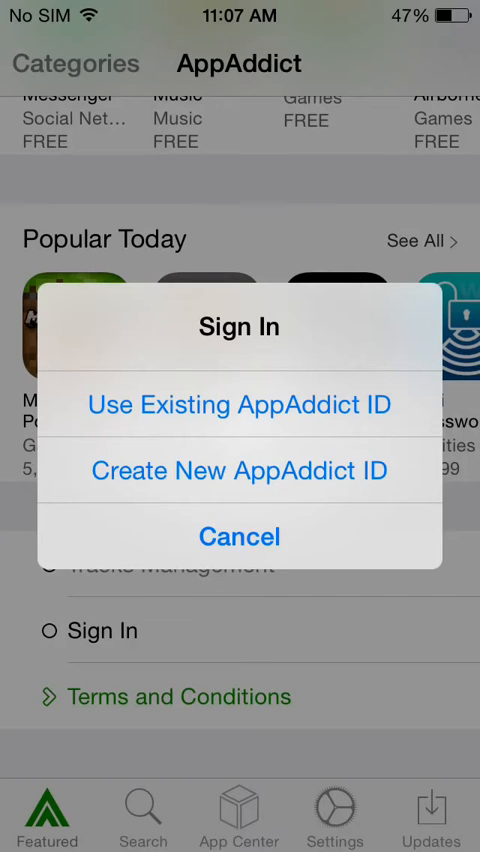
Step: Cancel the Sign In alert, check App Center's Apps and Downloads lists, and go to Settings
click(240, 536)
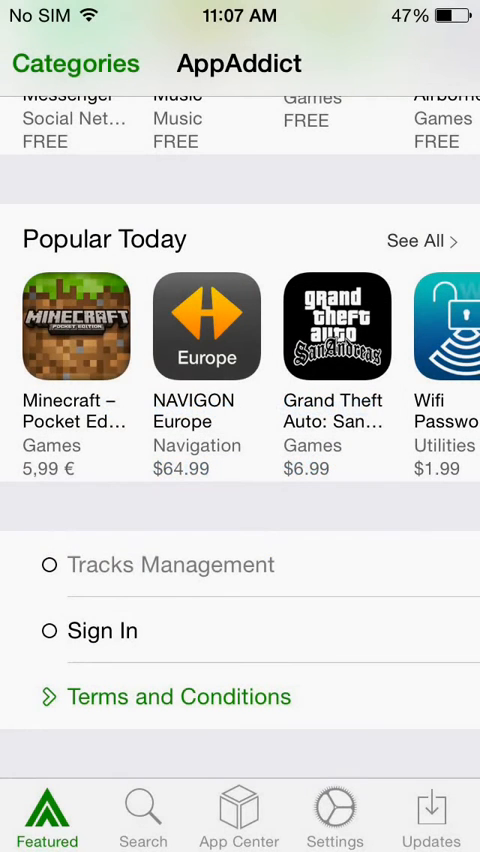
click(144, 812)
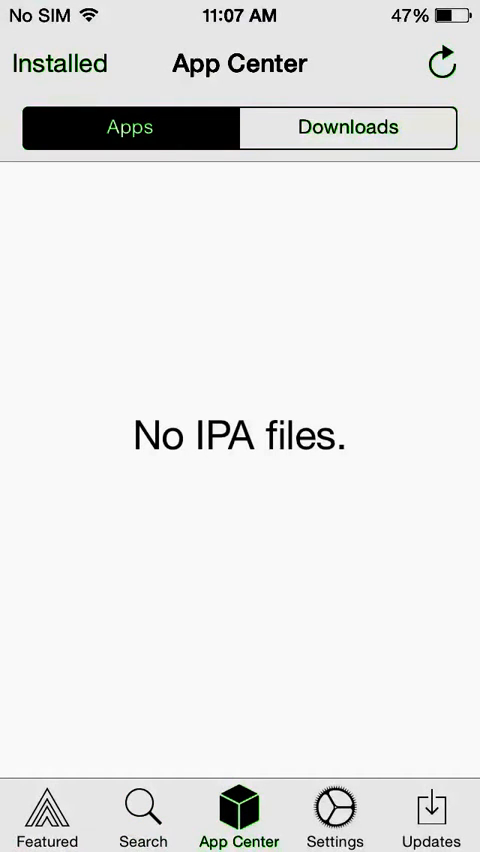
click(348, 126)
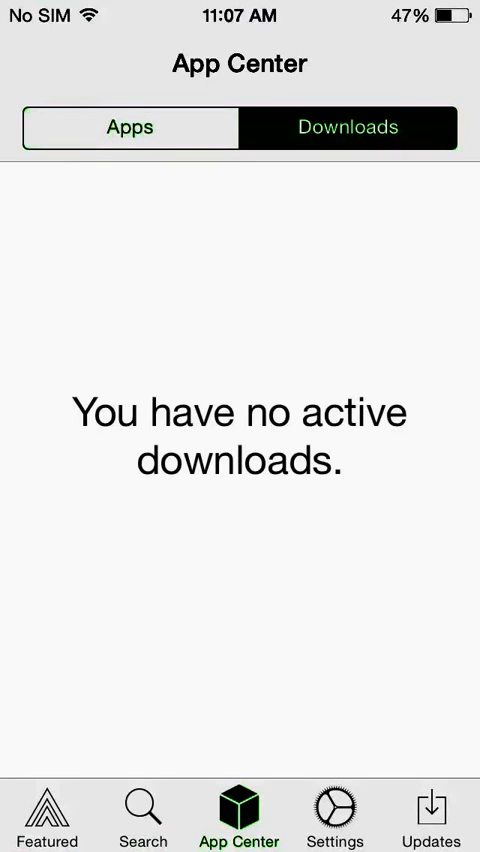
click(348, 126)
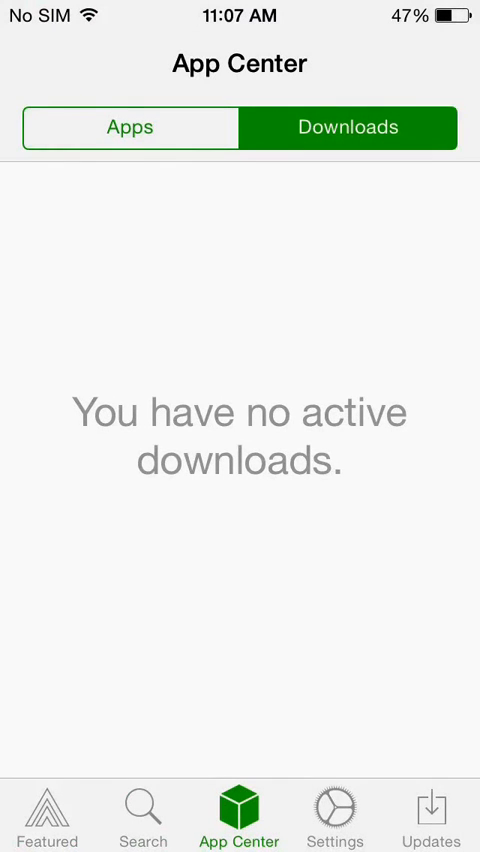
click(336, 812)
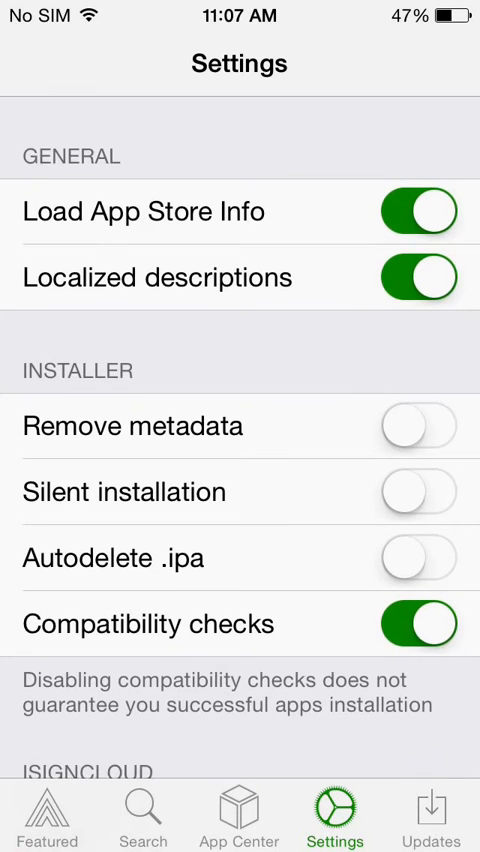
Step: Scroll Settings and switch off Compatibility checks
scroll(down, 3)
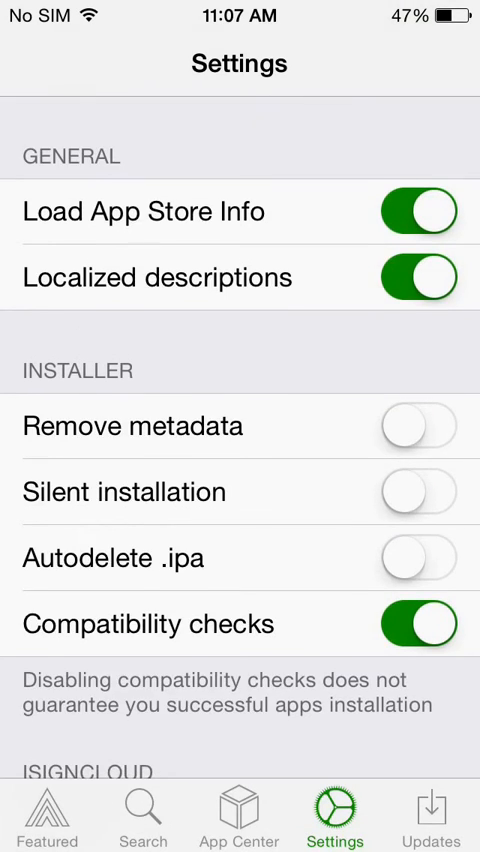
scroll(down, 3)
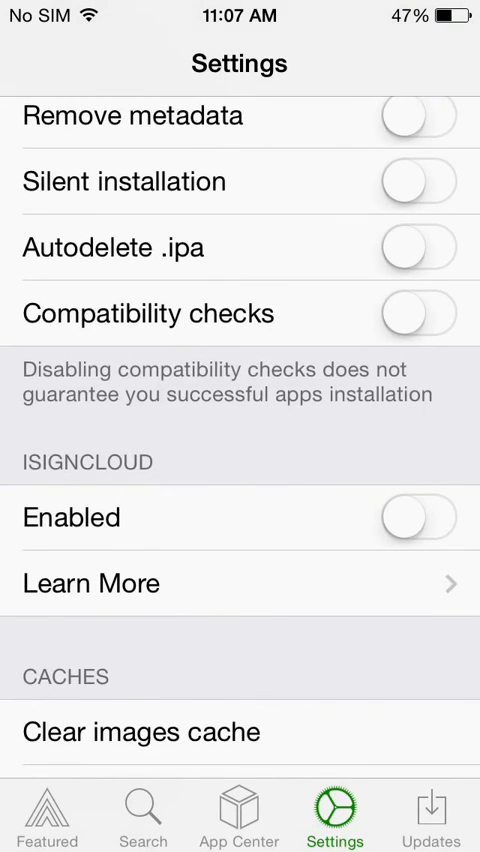
scroll(down, 3)
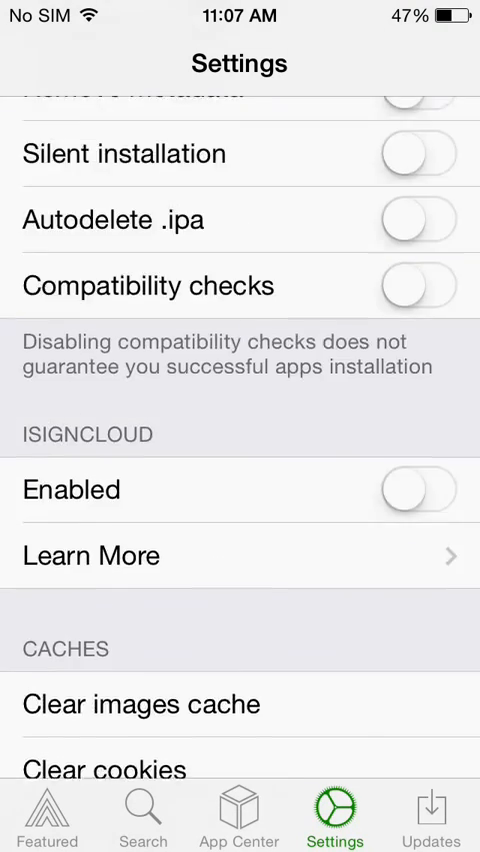
scroll(down, 3)
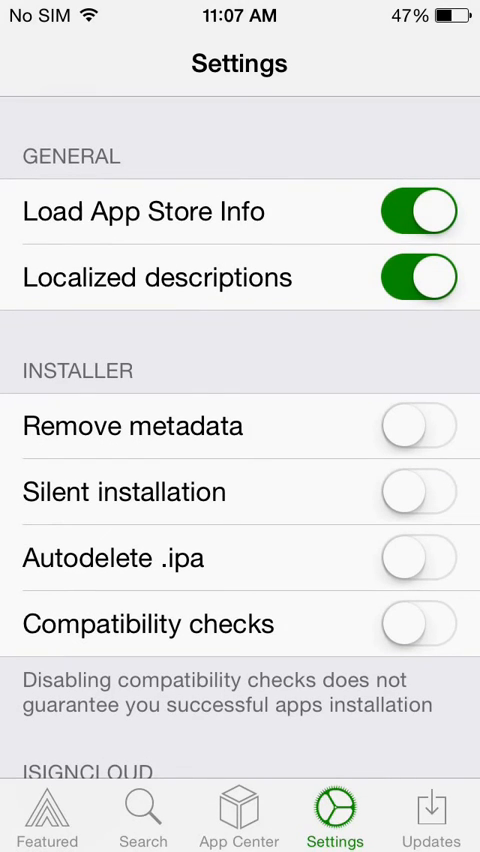
Step: Check the Updates tab for app updates, then return to the Featured page
click(432, 816)
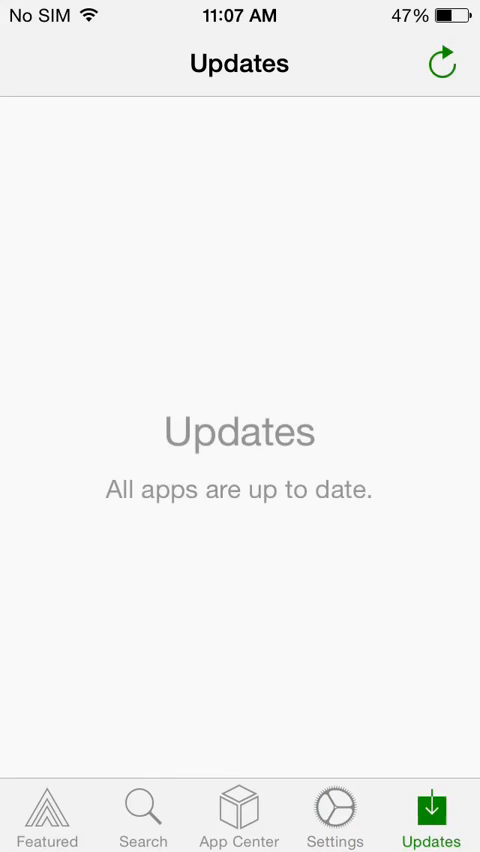
click(48, 816)
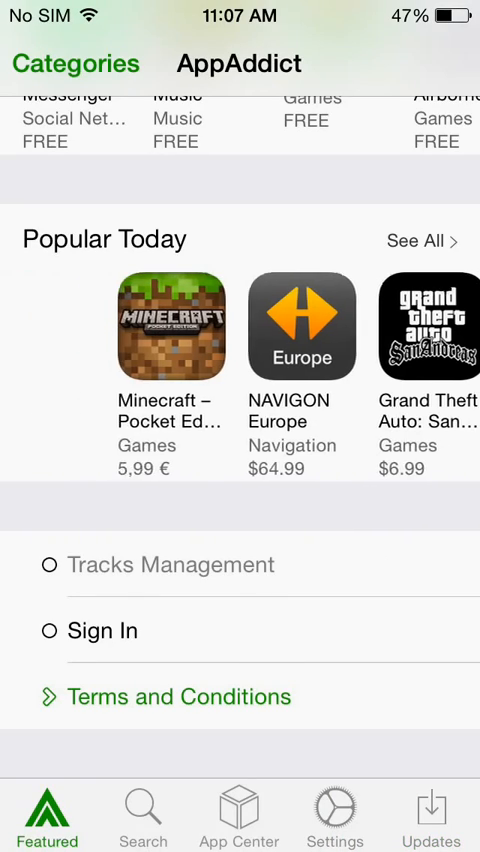